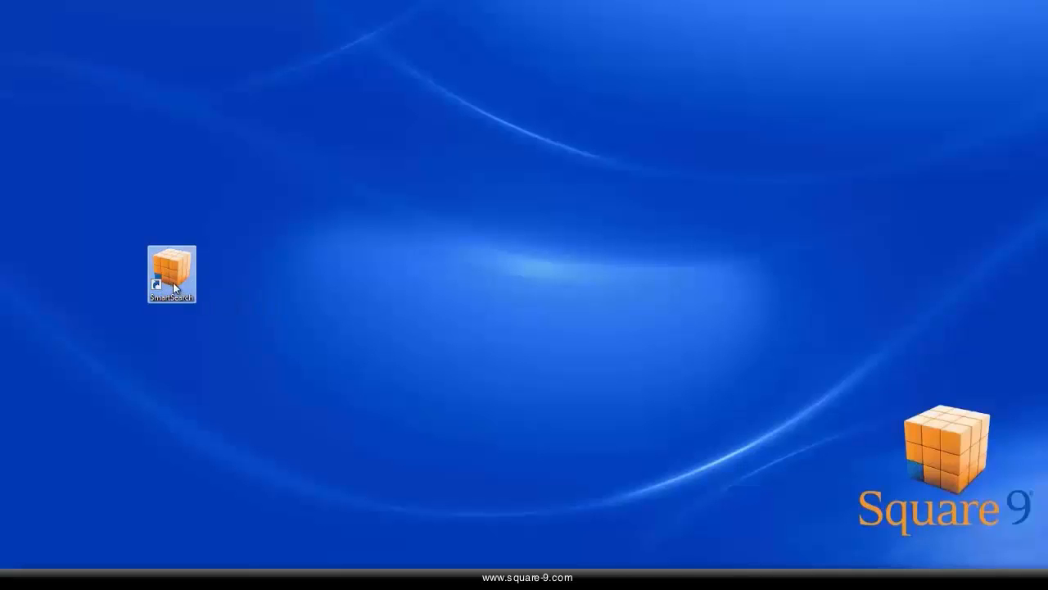
- Launch SmartSearch from its desktop shortcut
double_click(171, 270)
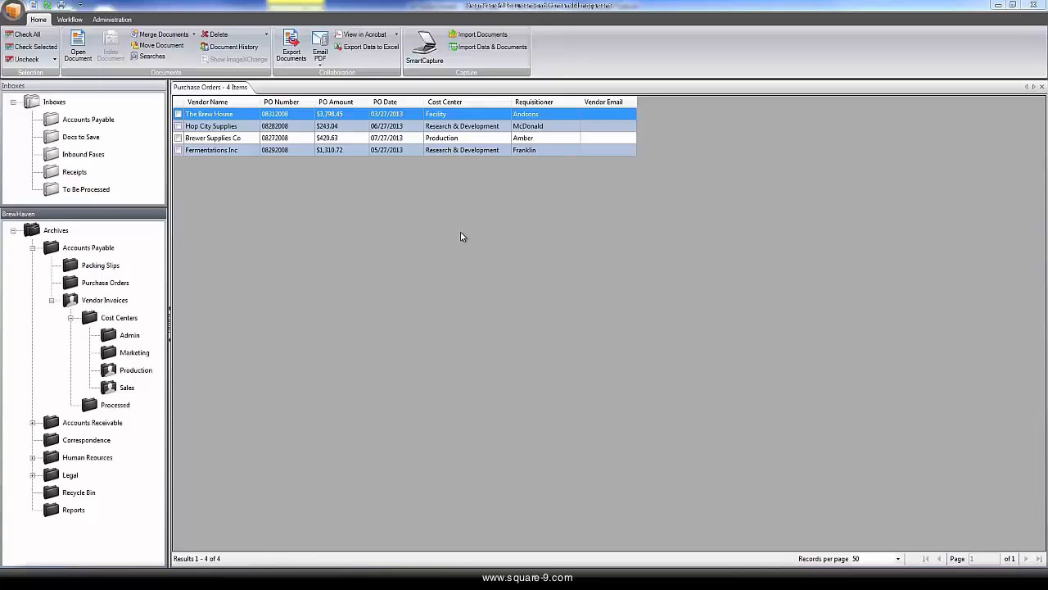
mouse_move(468, 236)
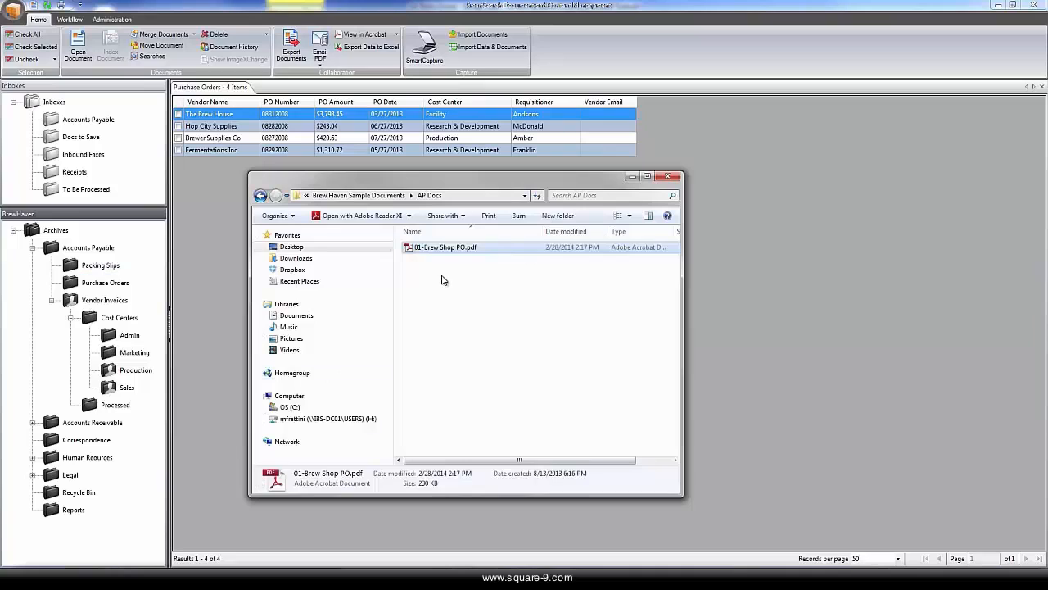
- Drop 01-Brew Shop PO.pdf into the Accounts Payable inbox and view its contents
click(445, 245)
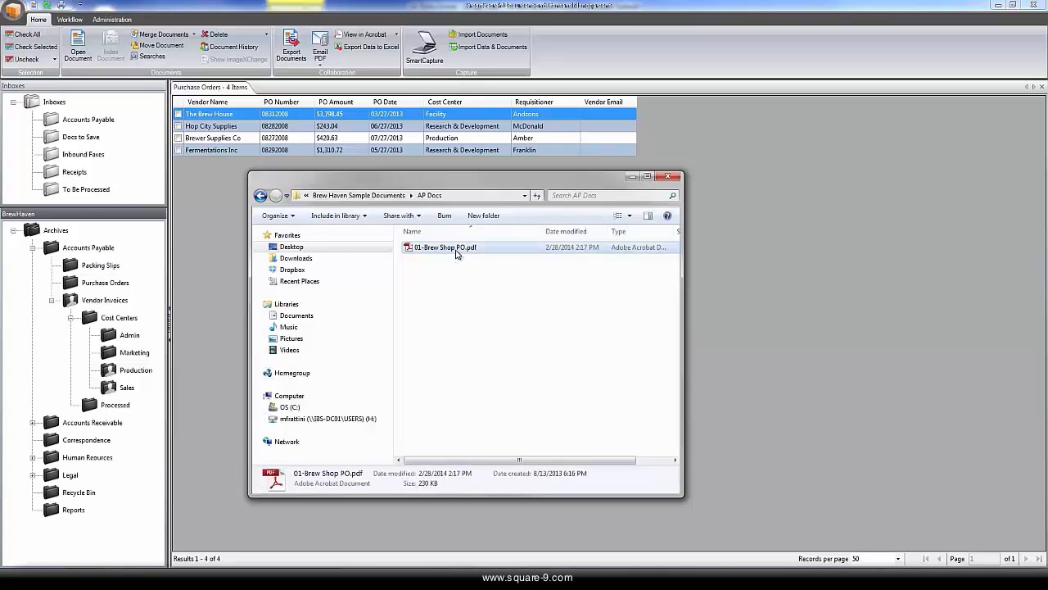
click(445, 246)
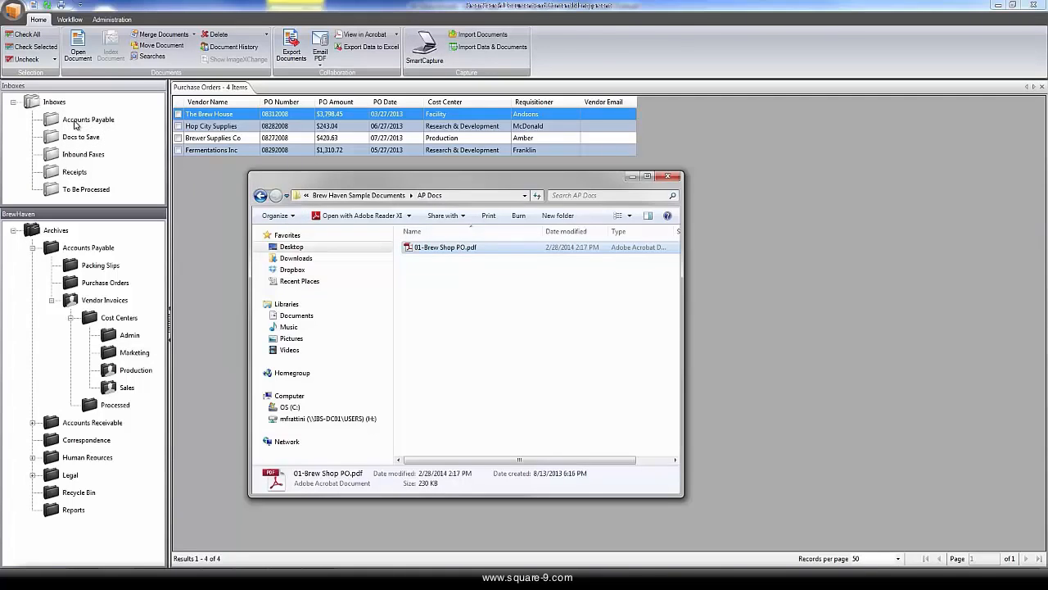
click(88, 120)
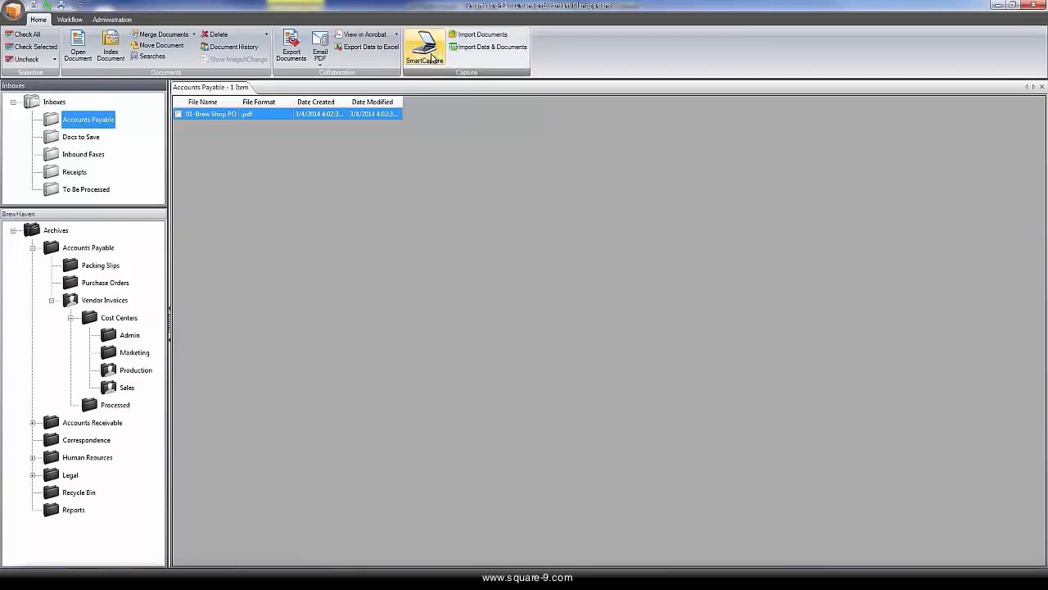
- Scan the packing slip via the 'Scan to Accounts Payable' profile with file name Packing List
click(424, 46)
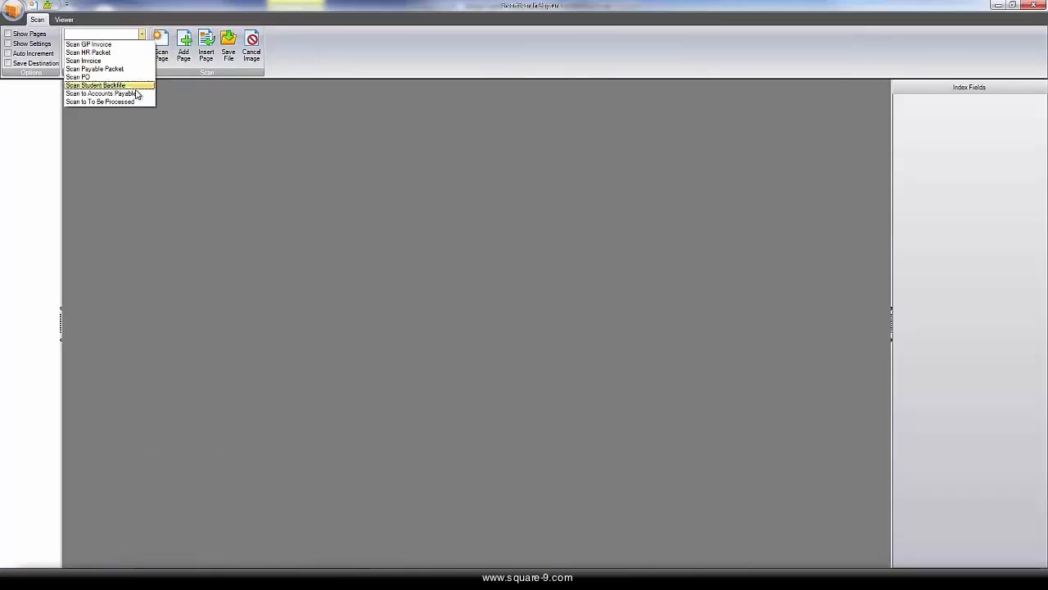
click(98, 93)
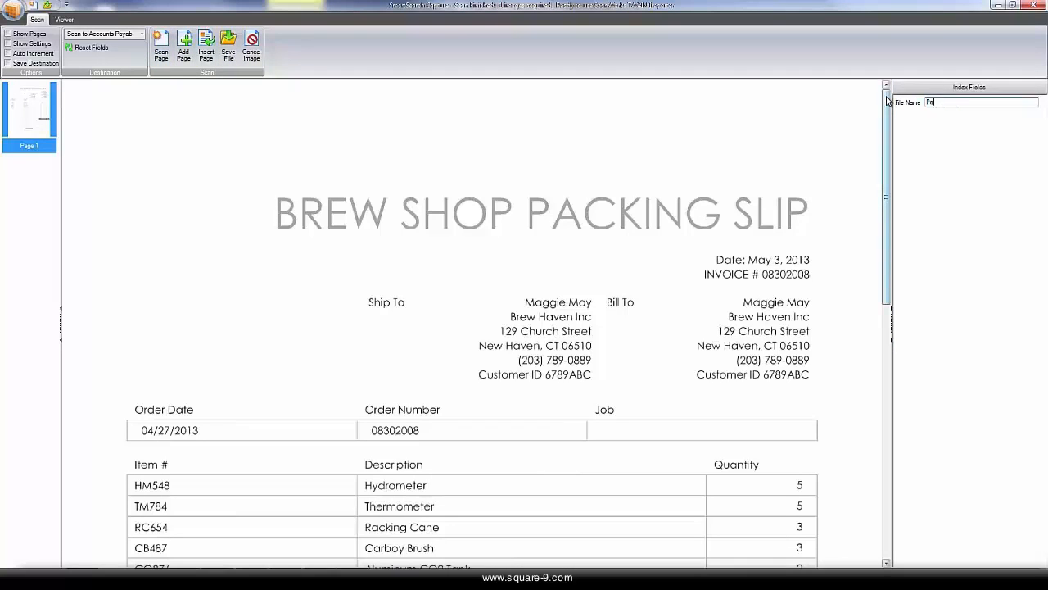
text(Packing List)
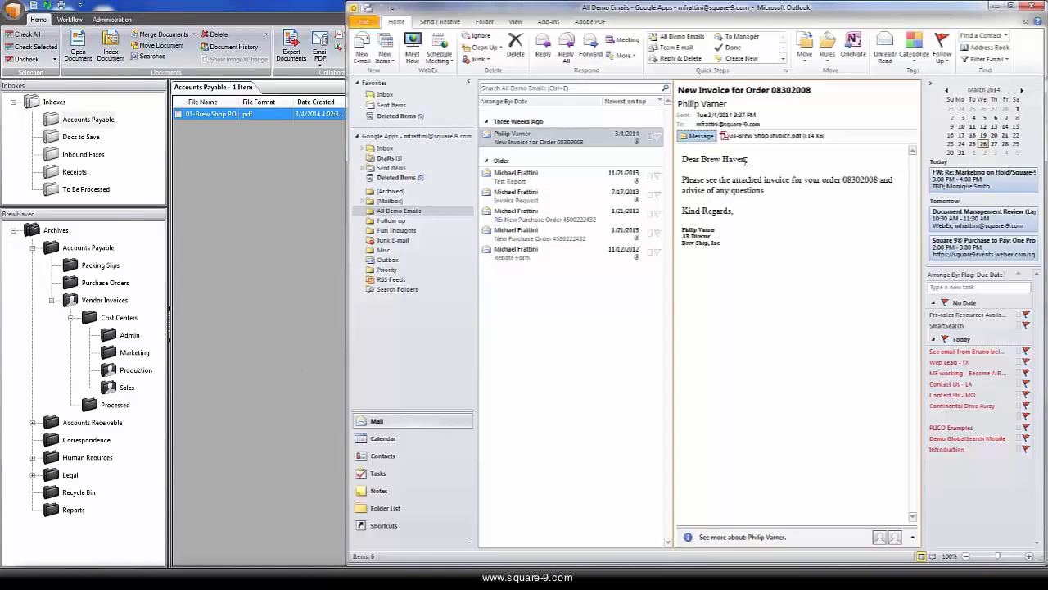
- Drag the emailed invoice PDF attachment into the Accounts Payable inbox
click(770, 134)
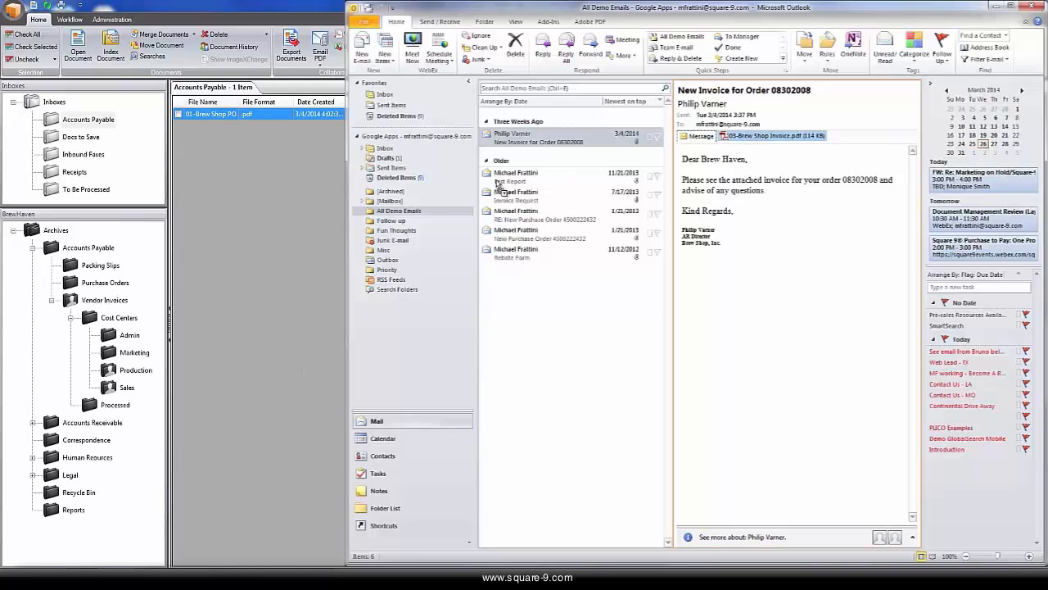
click(393, 240)
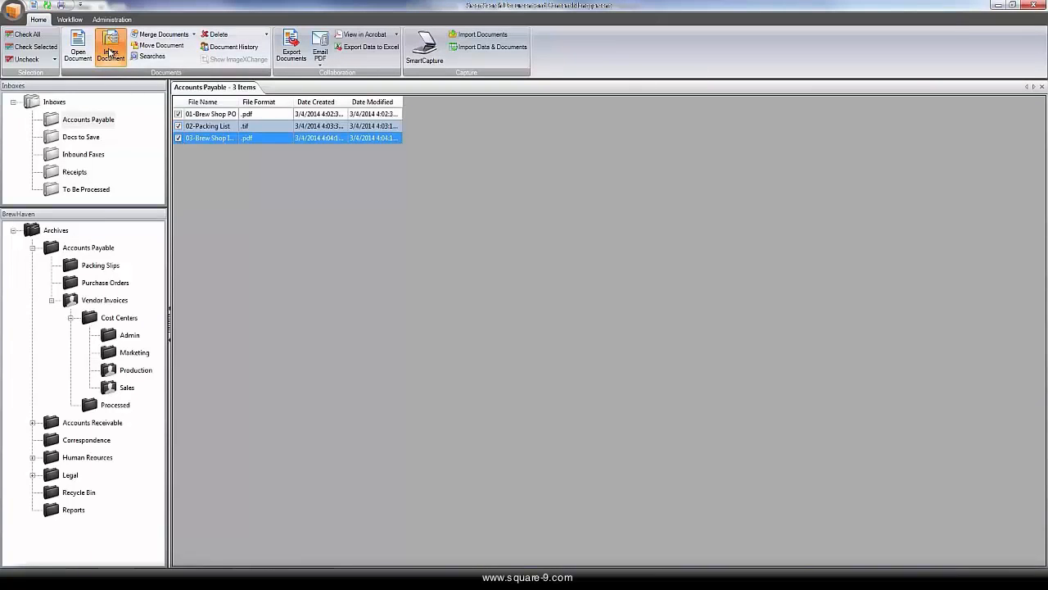
- Index the PO into Purchase Orders, capturing vendor, PO 08302008, $398.01 and 04/27/2013 from the page
click(110, 46)
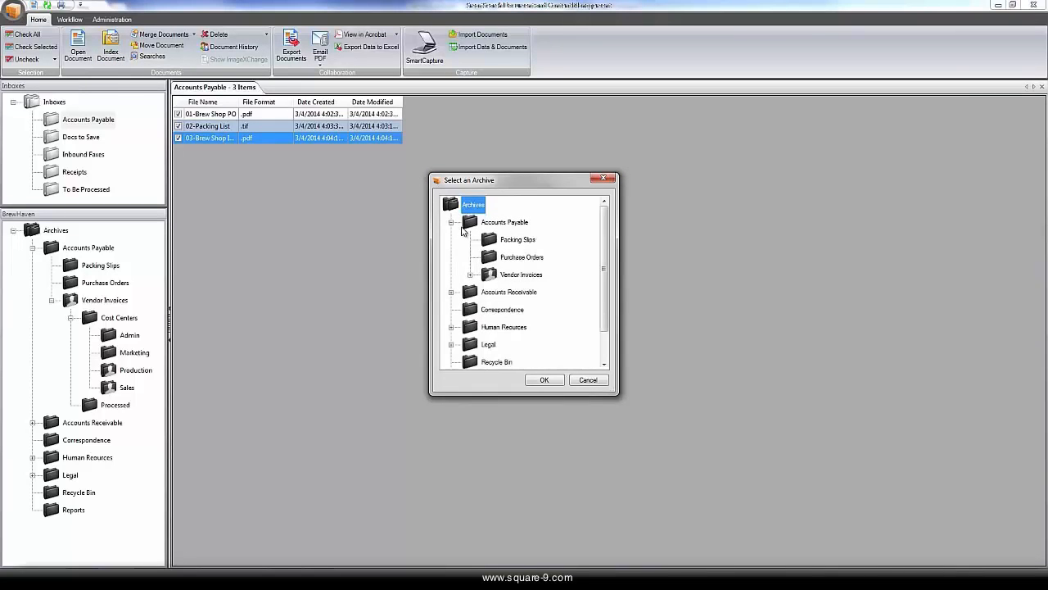
click(590, 380)
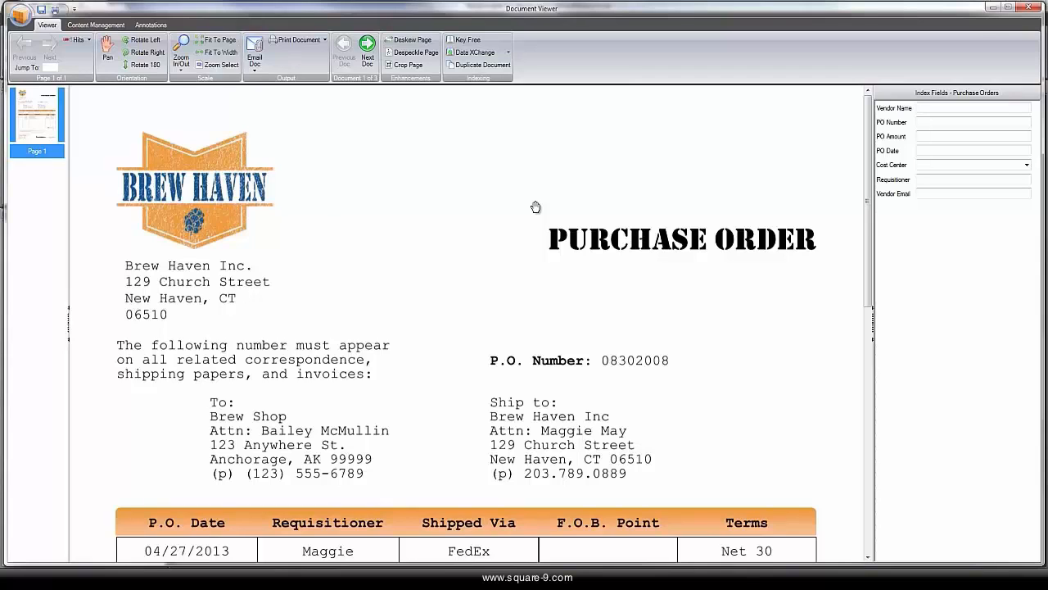
mouse_move(790, 151)
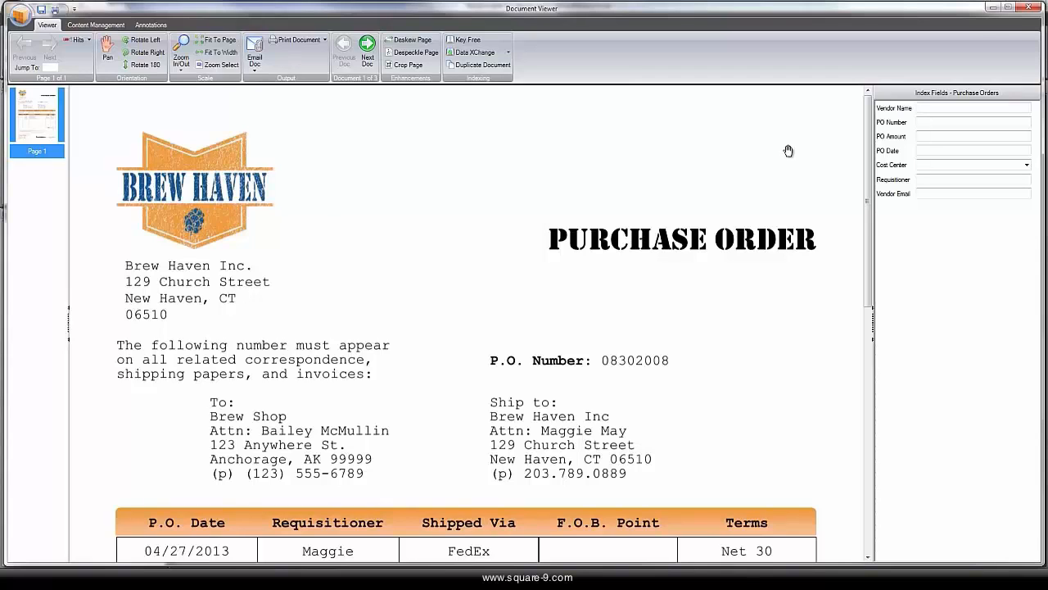
click(975, 108)
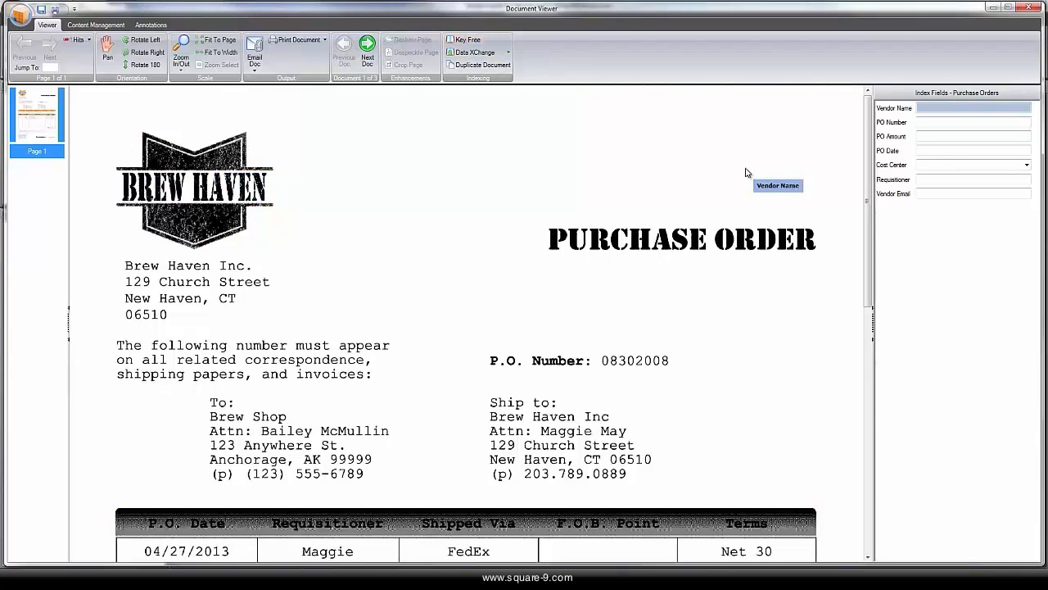
mouse_move(200, 418)
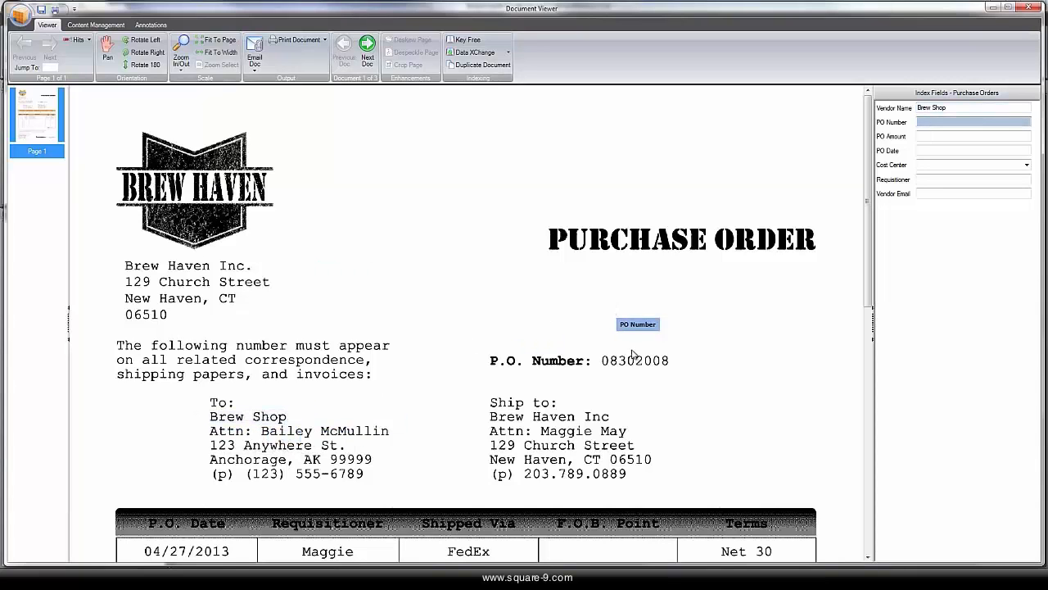
scroll(down, 3)
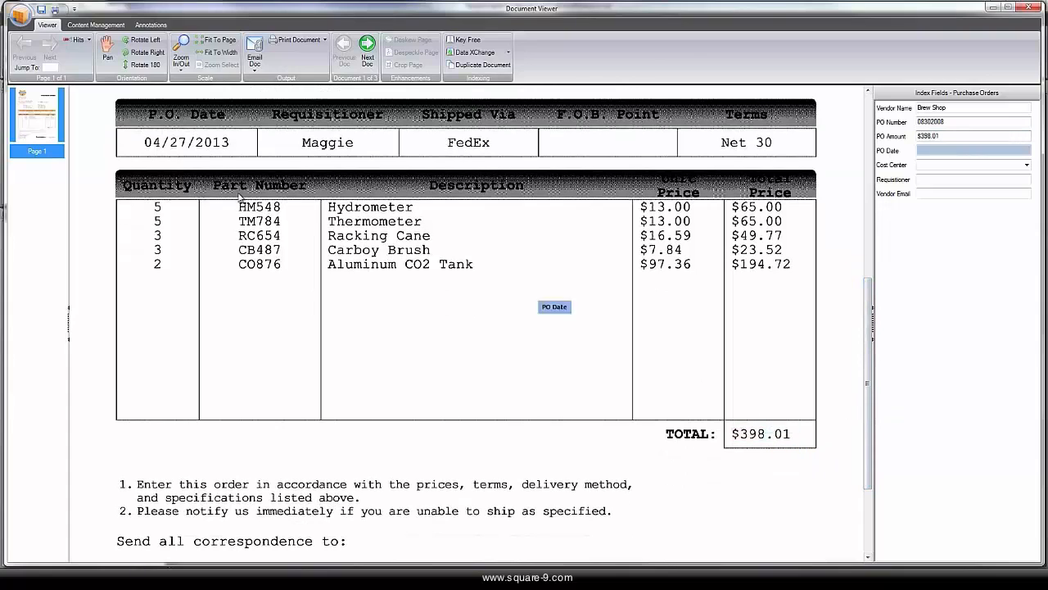
- Set the cost center to Production and save, moving on to the next document
click(1027, 164)
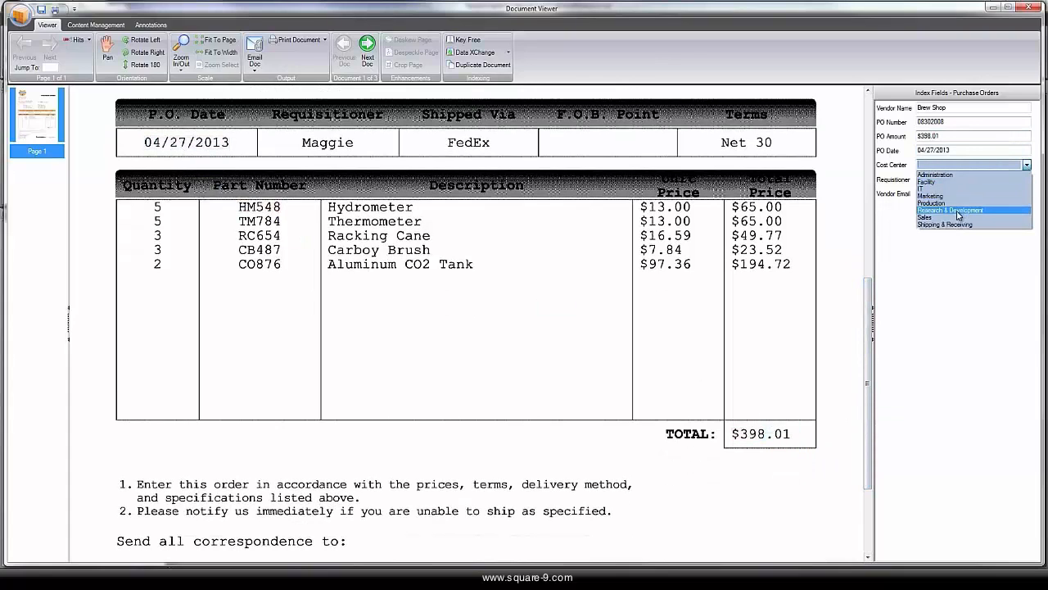
click(930, 203)
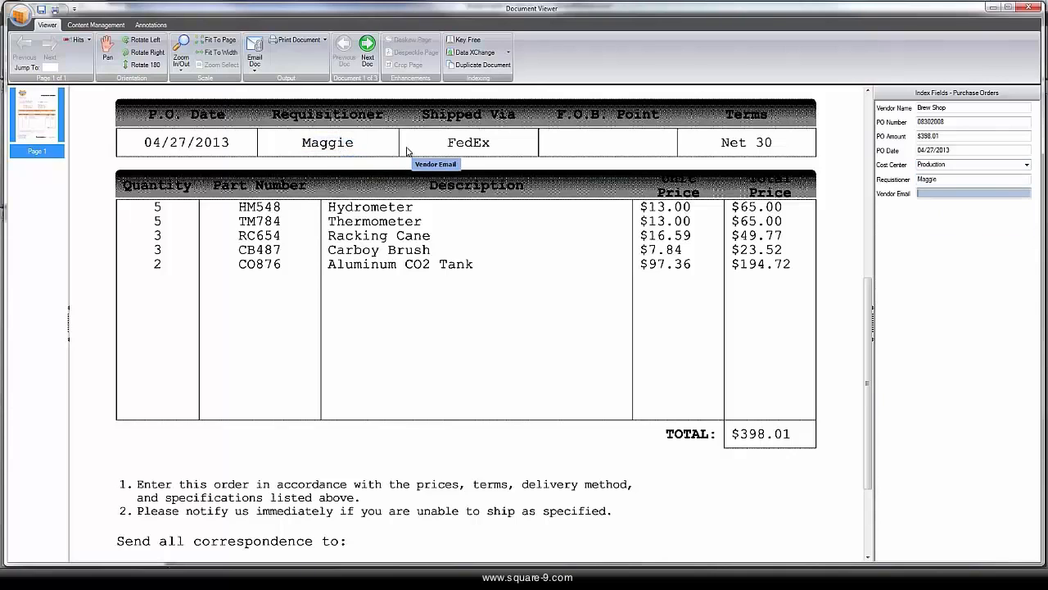
click(367, 46)
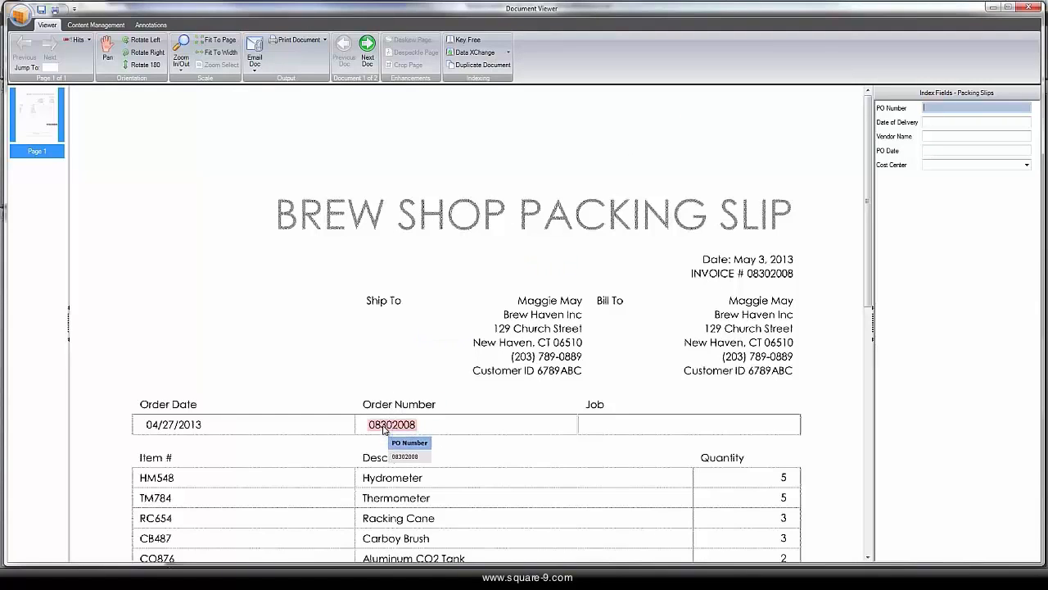
- Fill the packing slip fields from the Microsoft Dynamics GP record for Brew Shop PO 08302008 and save
click(508, 51)
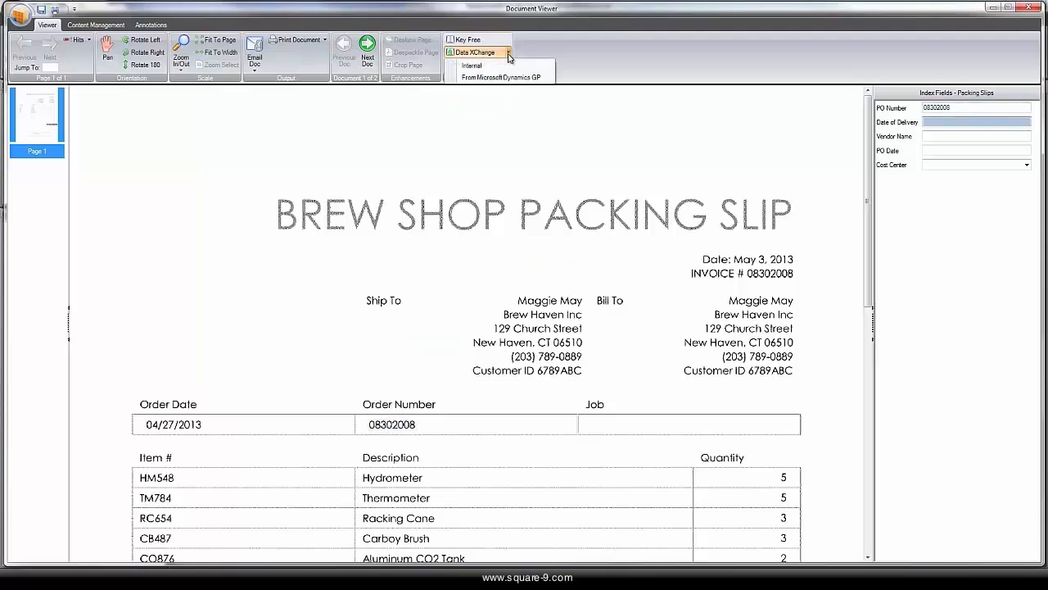
mouse_move(499, 77)
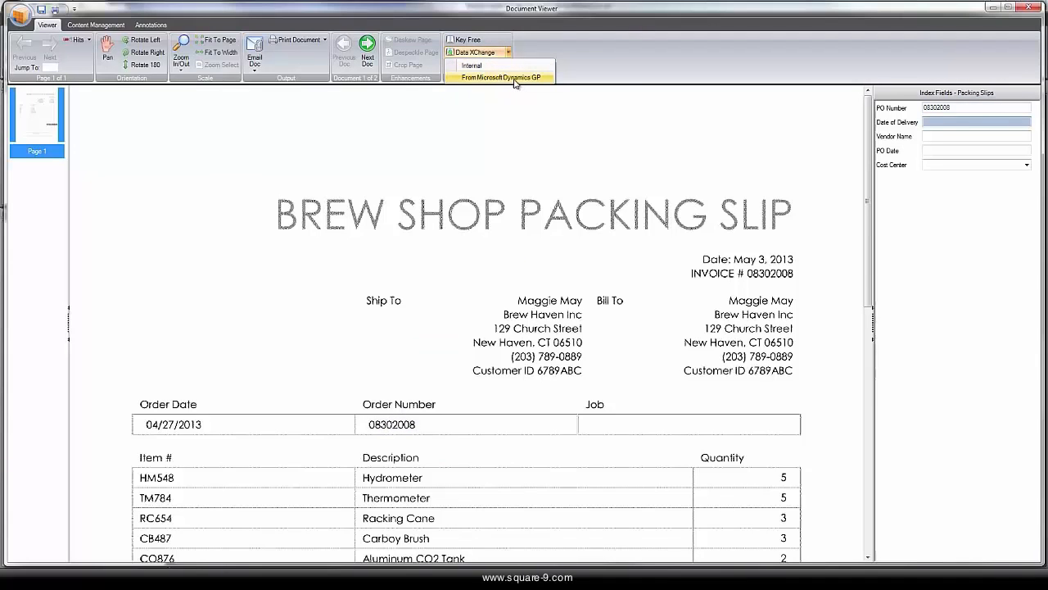
click(497, 77)
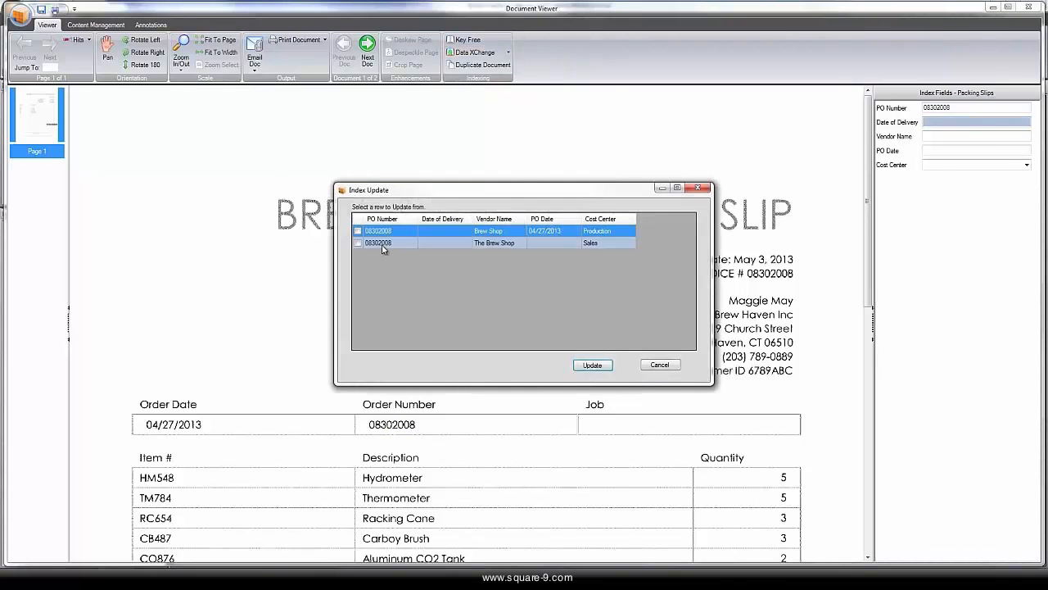
click(593, 364)
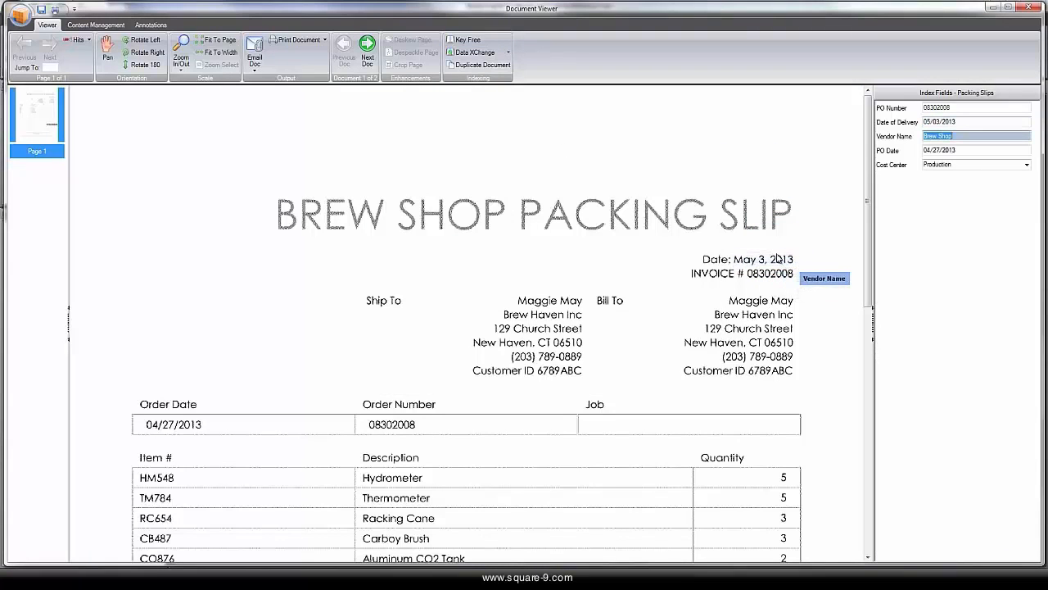
click(367, 49)
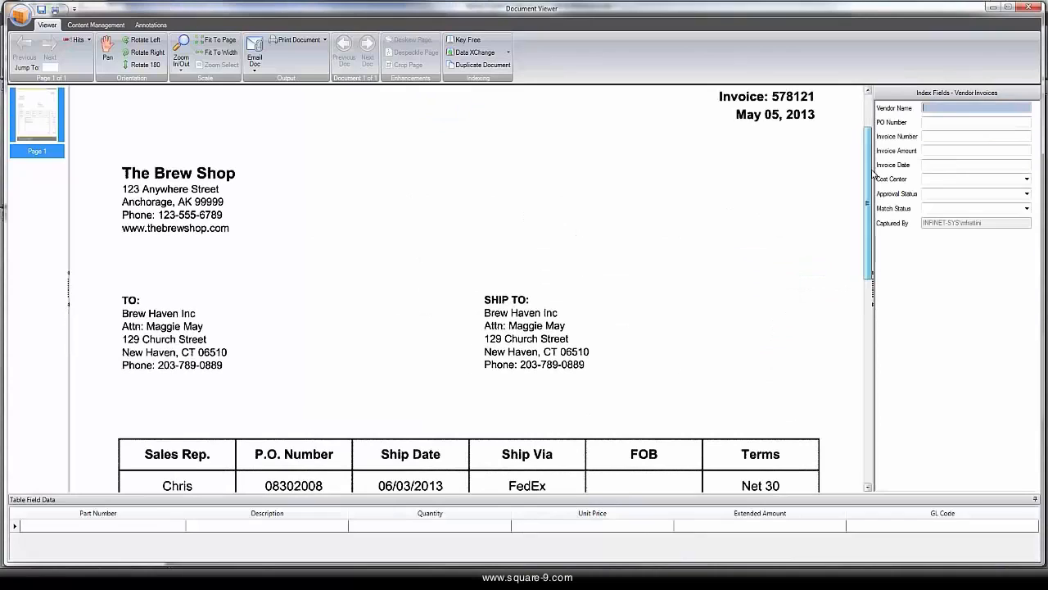
- Capture The Brew Shop as vendor and set invoice 578121's cost center to Production
click(179, 173)
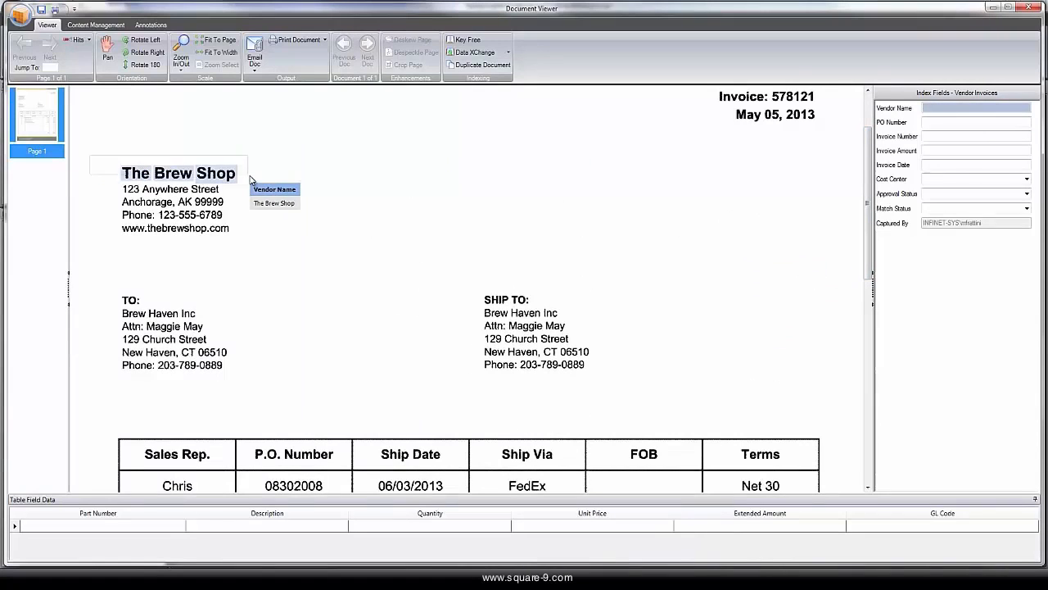
click(293, 485)
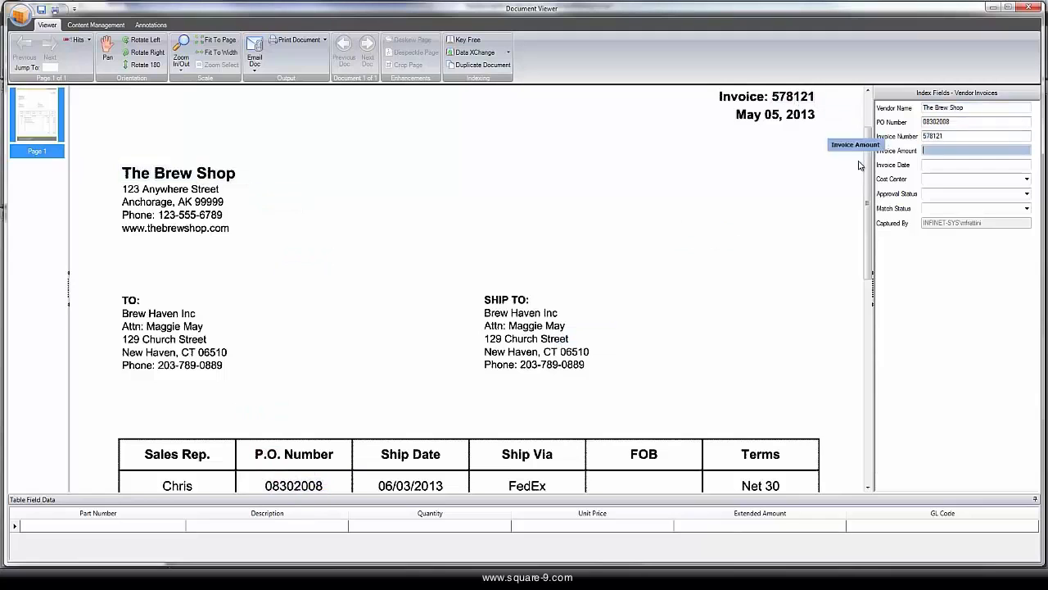
scroll(down, 3)
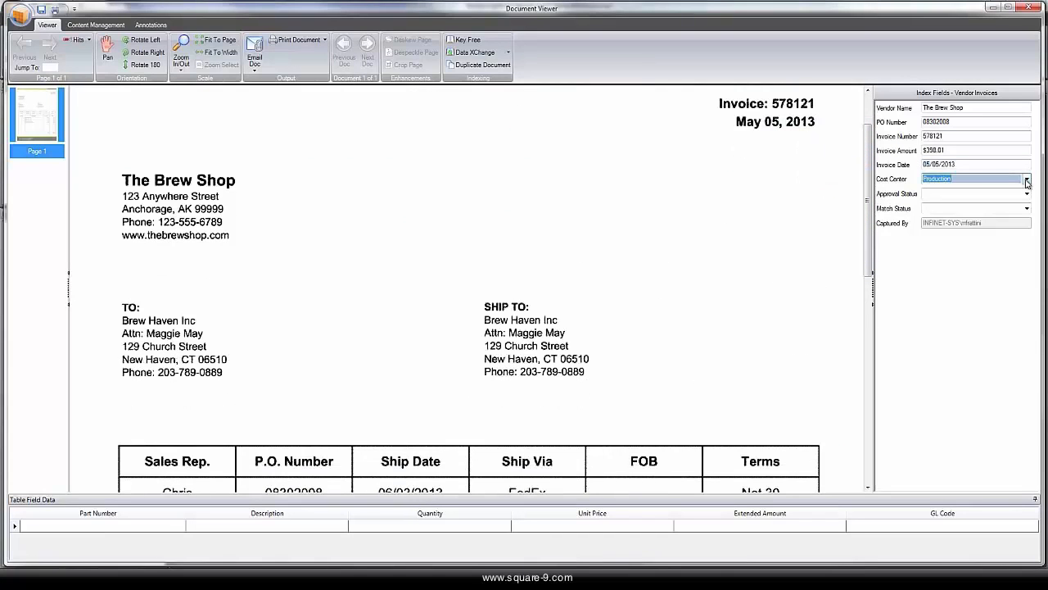
click(1026, 178)
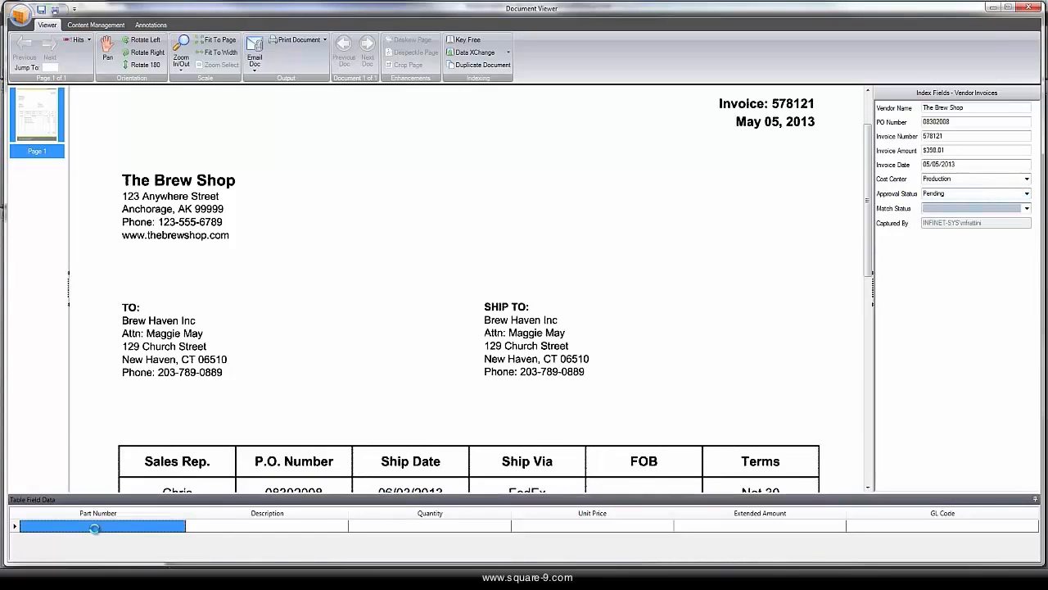
- Assign a GL code to the Racking Cane line in the invoice's line-item table
scroll(down, 3)
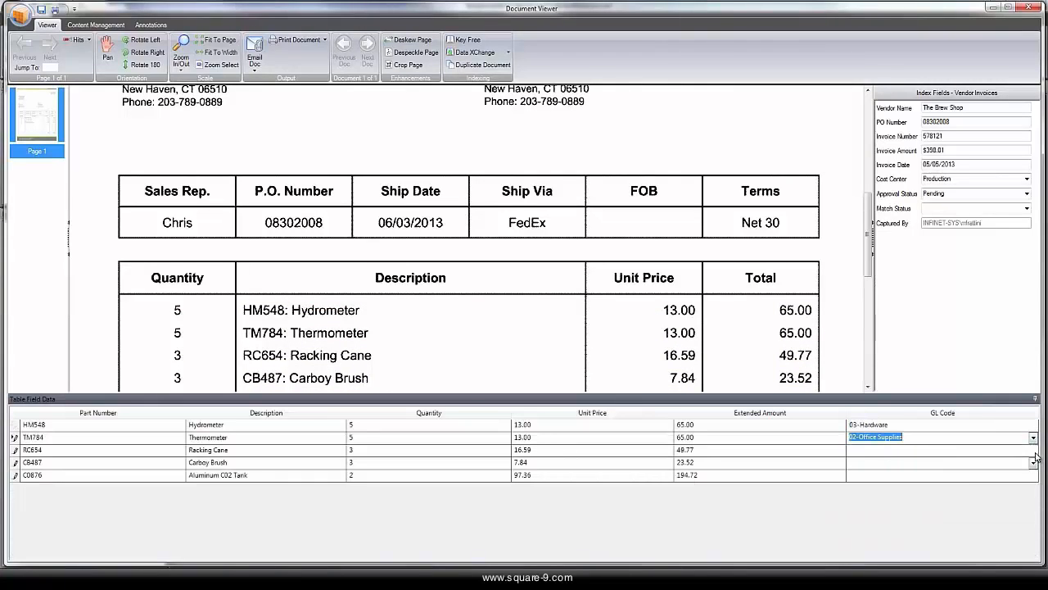
click(1032, 448)
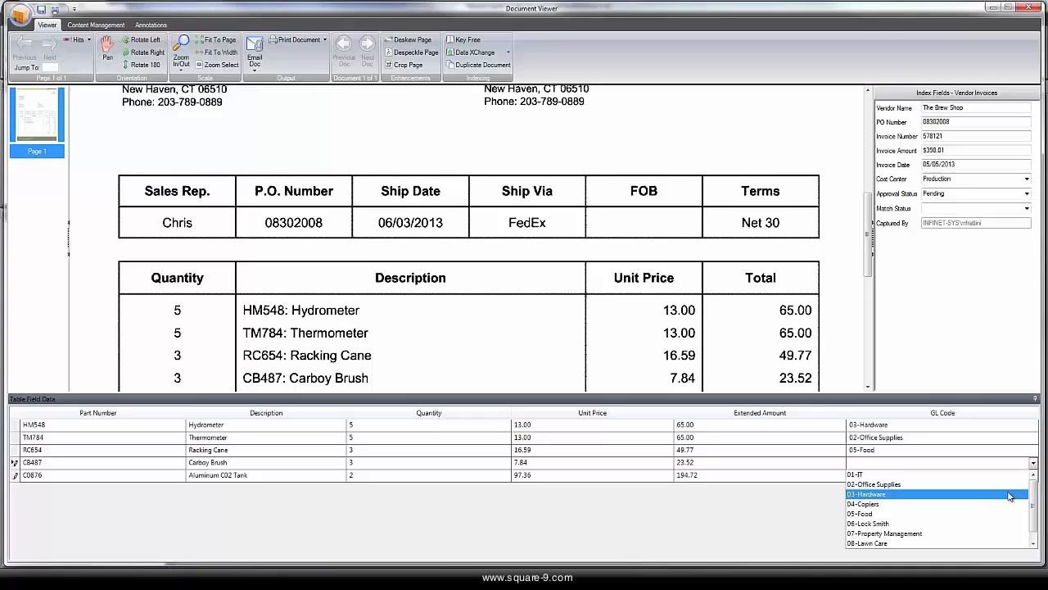
click(864, 494)
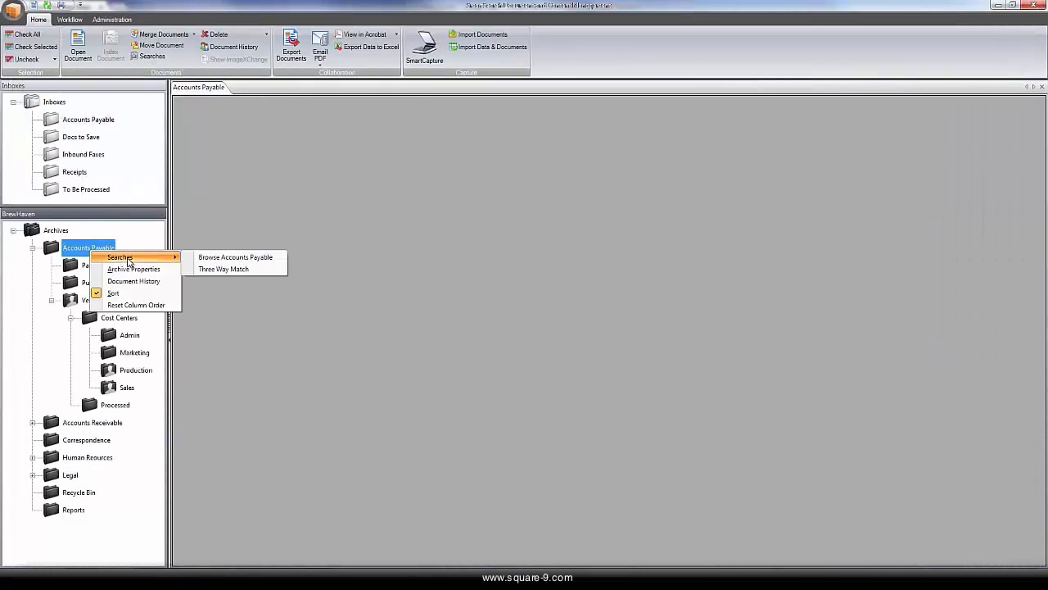
- Run a saved Accounts Payable search for vendor name brew shop
click(235, 257)
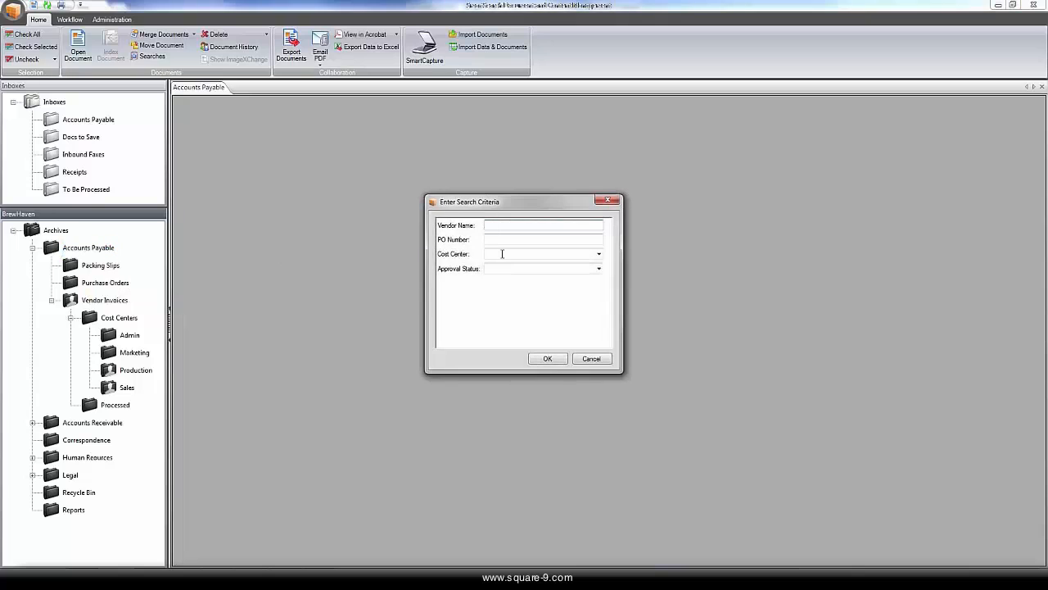
text(brew shop)
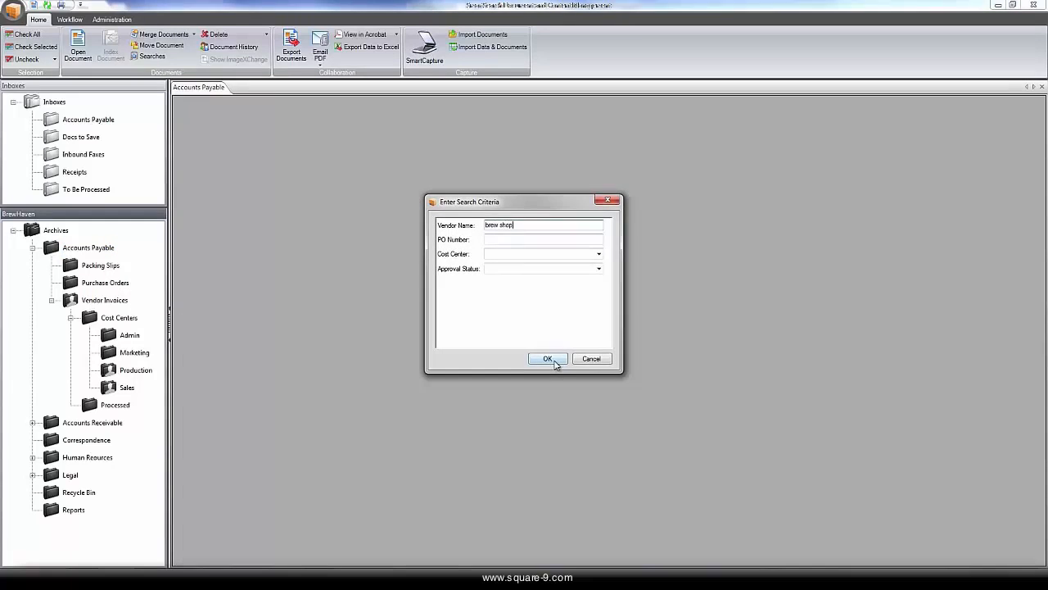
click(547, 359)
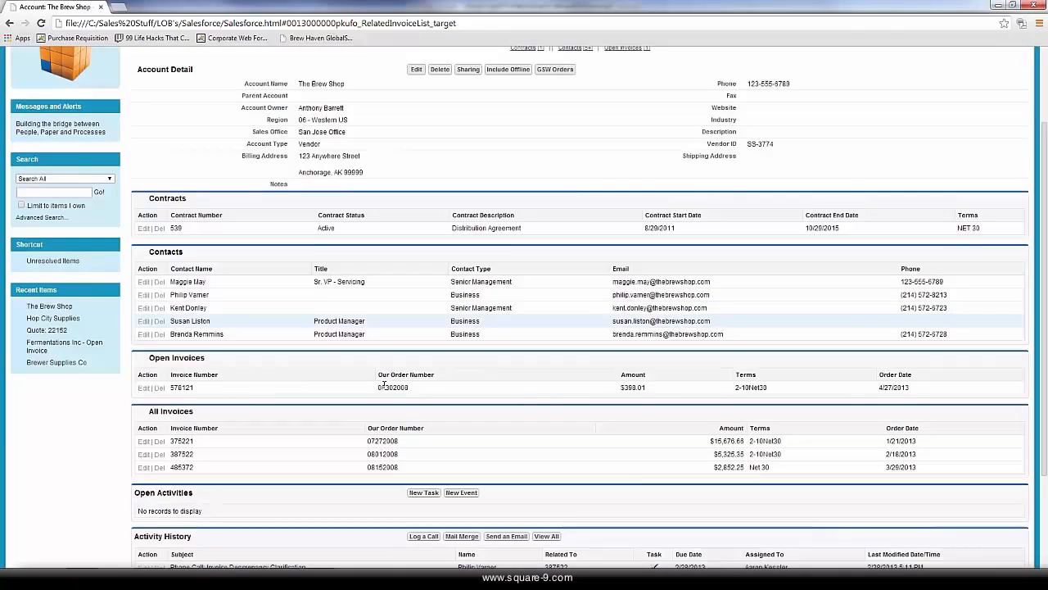
- Look up order 08302008 from Salesforce's Open Invoices and view its purchase order
double_click(393, 386)
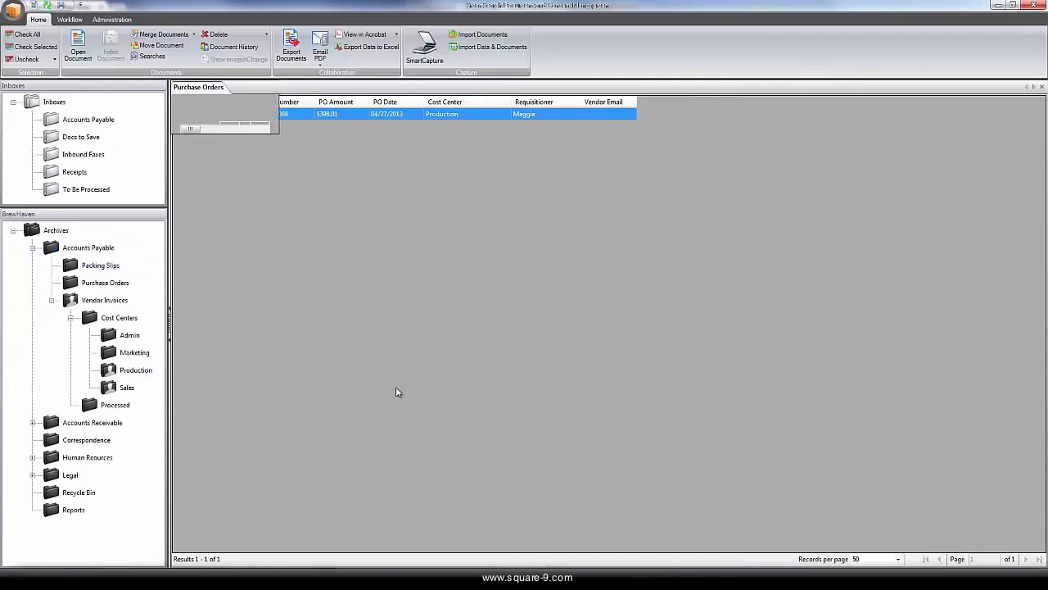
double_click(442, 114)
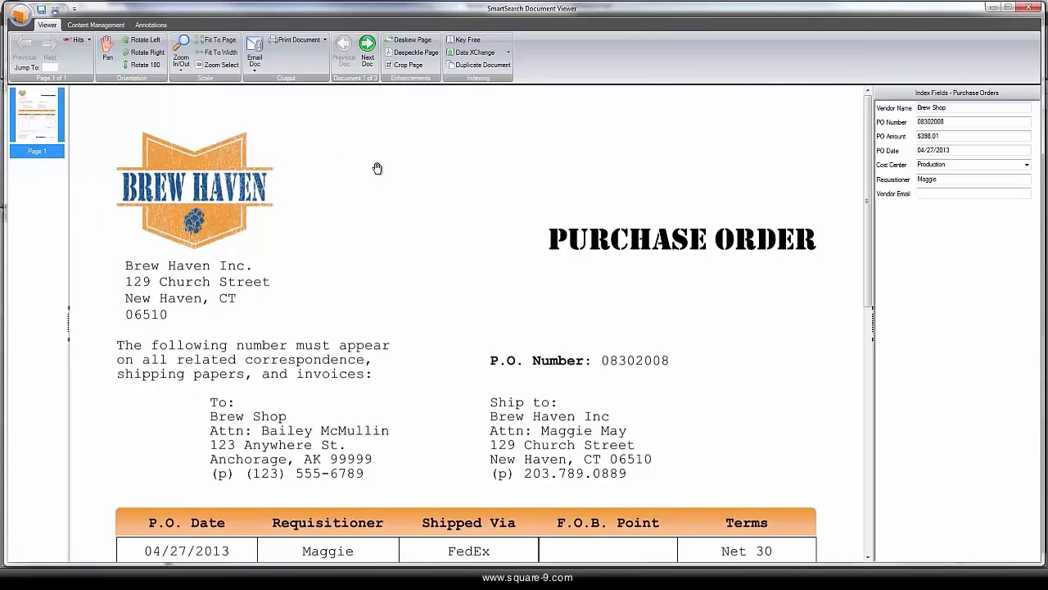
- Step from the purchase order through the packing slip to invoice 578121 from The Brew Shop
click(367, 52)
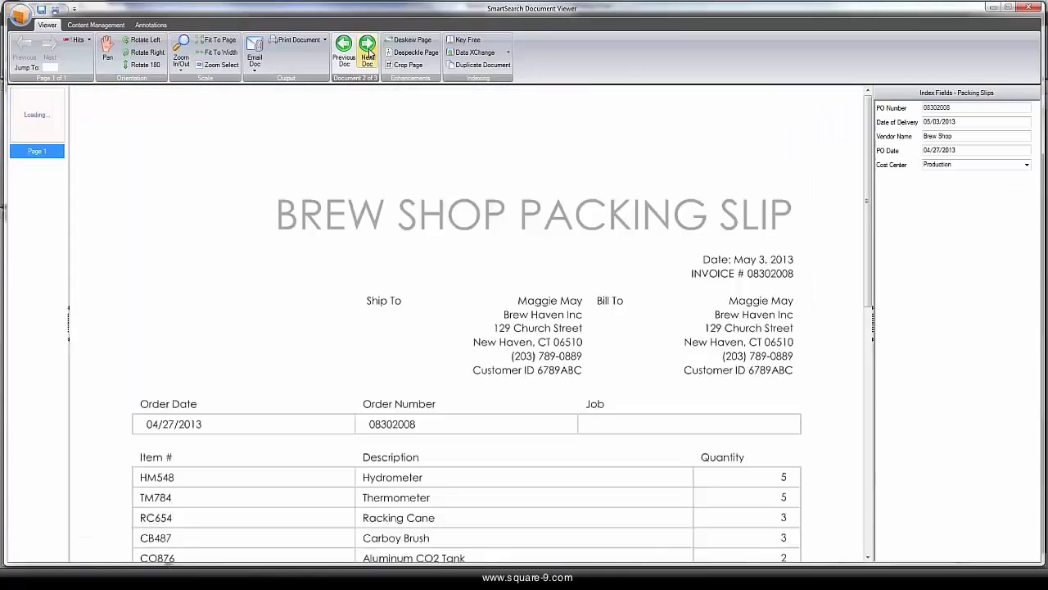
click(367, 51)
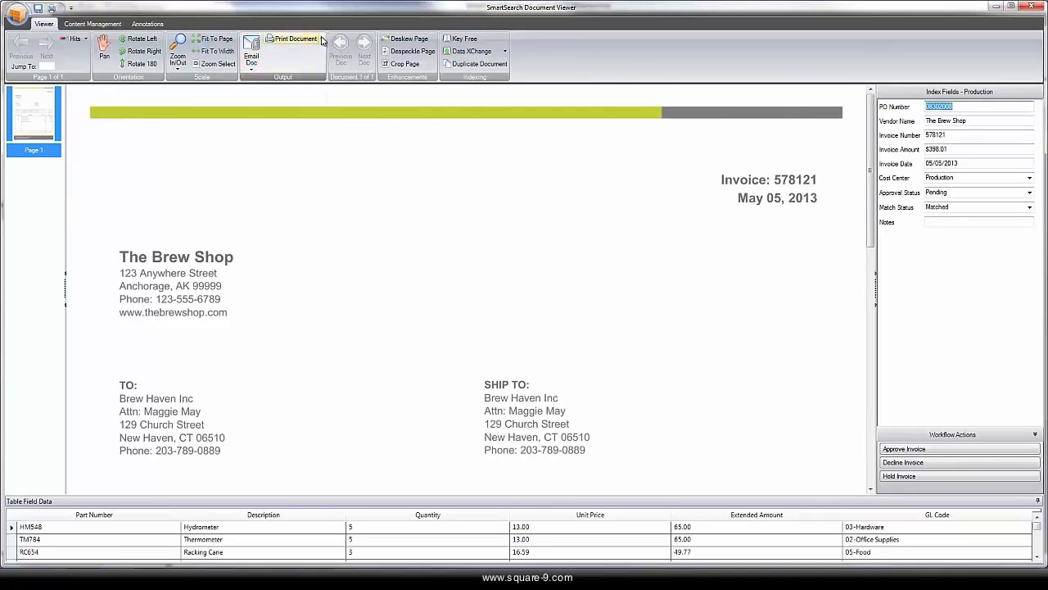
- Place a stamp annotation on invoice 578121 after reviewing its 398.01 total
click(147, 23)
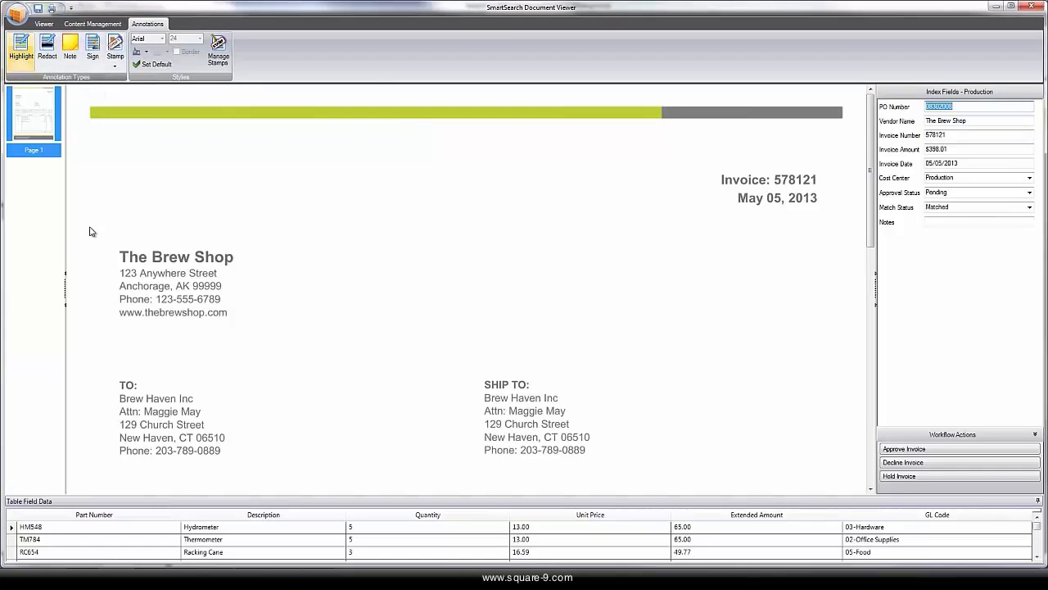
scroll(down, 3)
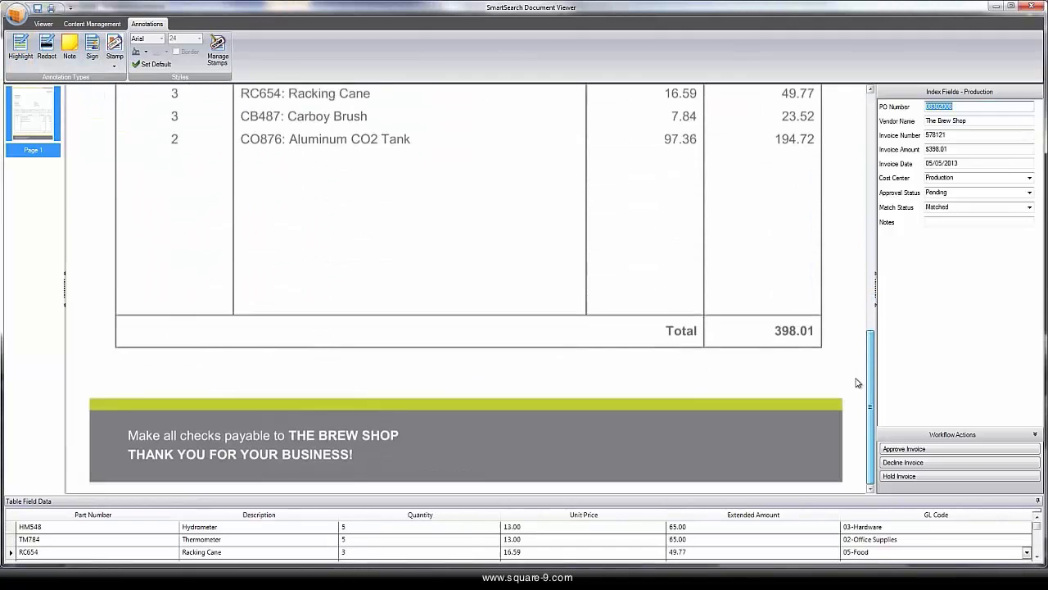
click(115, 49)
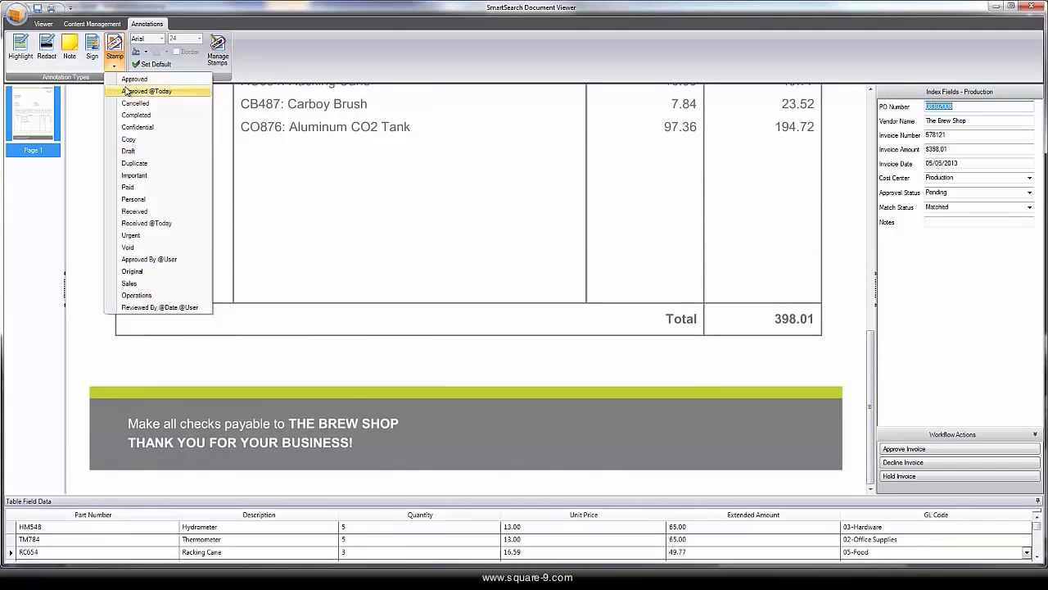
click(146, 91)
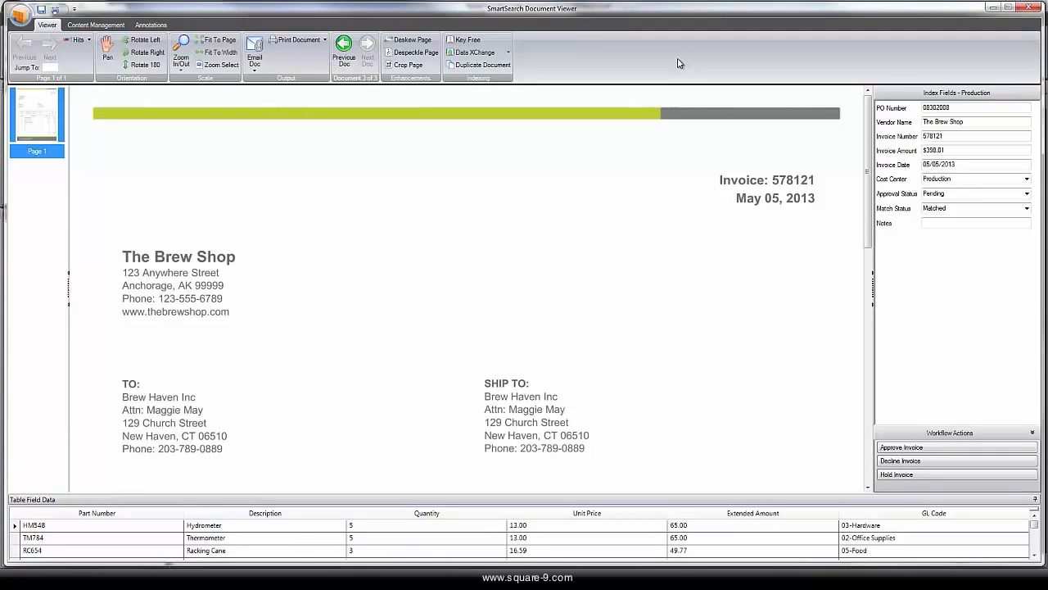
mouse_move(898, 435)
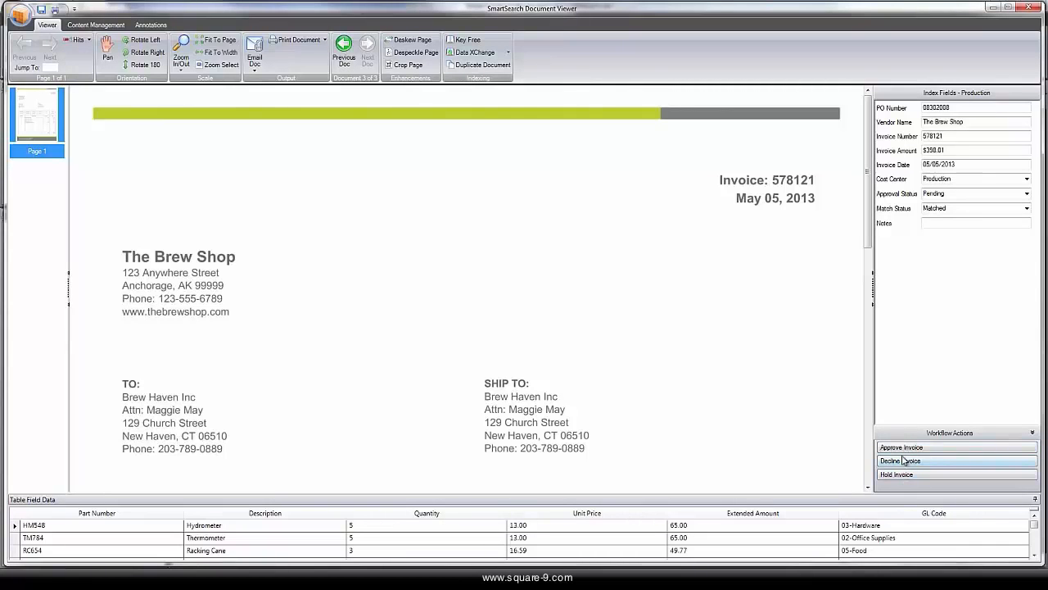
- Send invoice 578121 through the approval workflow, emptying the Production pending list
click(900, 460)
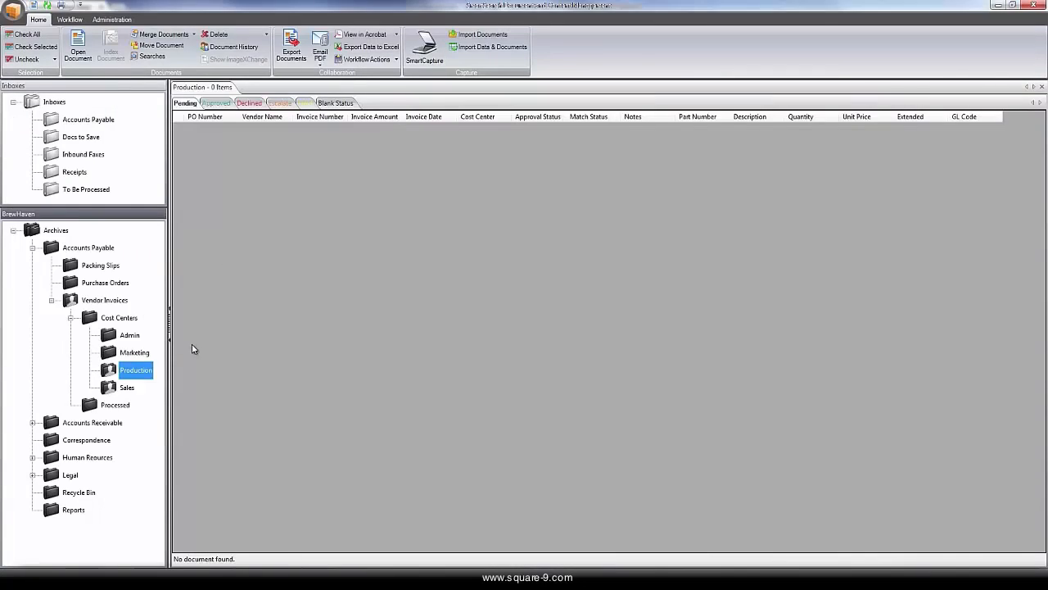
mouse_move(186, 136)
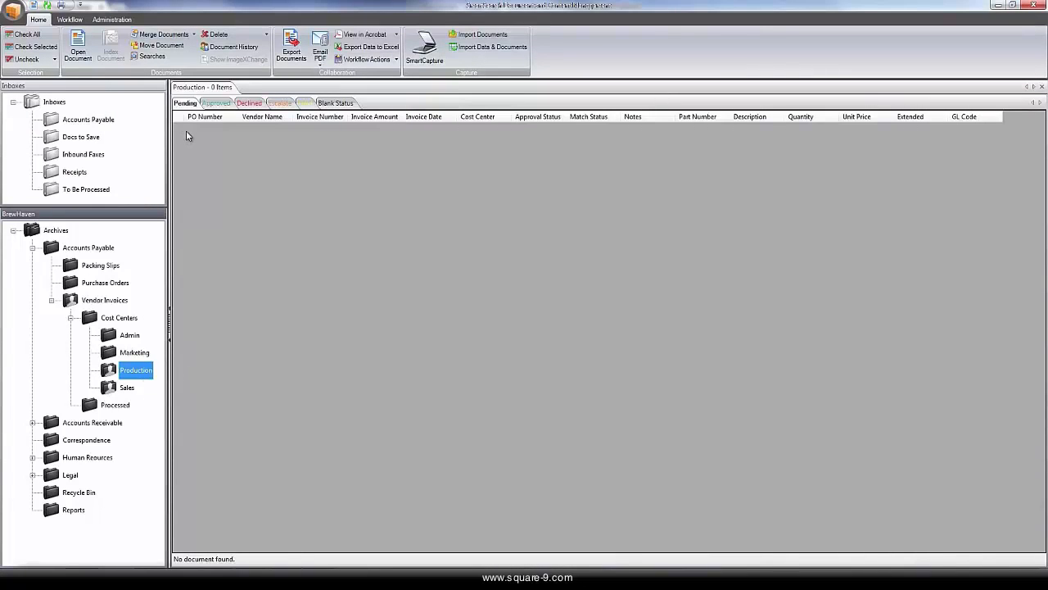
- Review the Approved, Declined, Escalate and Hold Production queues, finding invoice 578121 approved
click(216, 101)
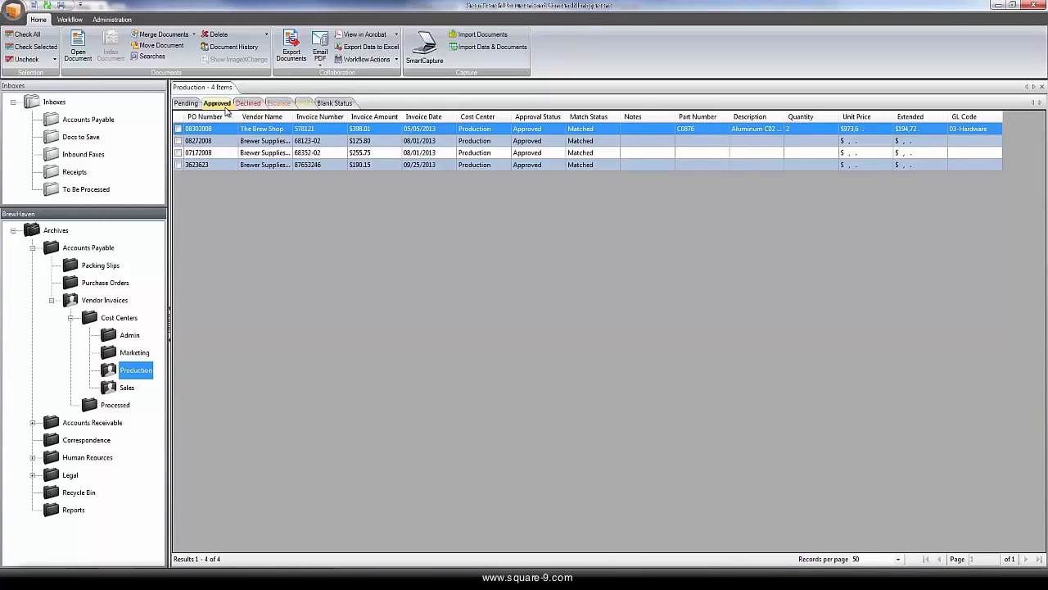
click(250, 102)
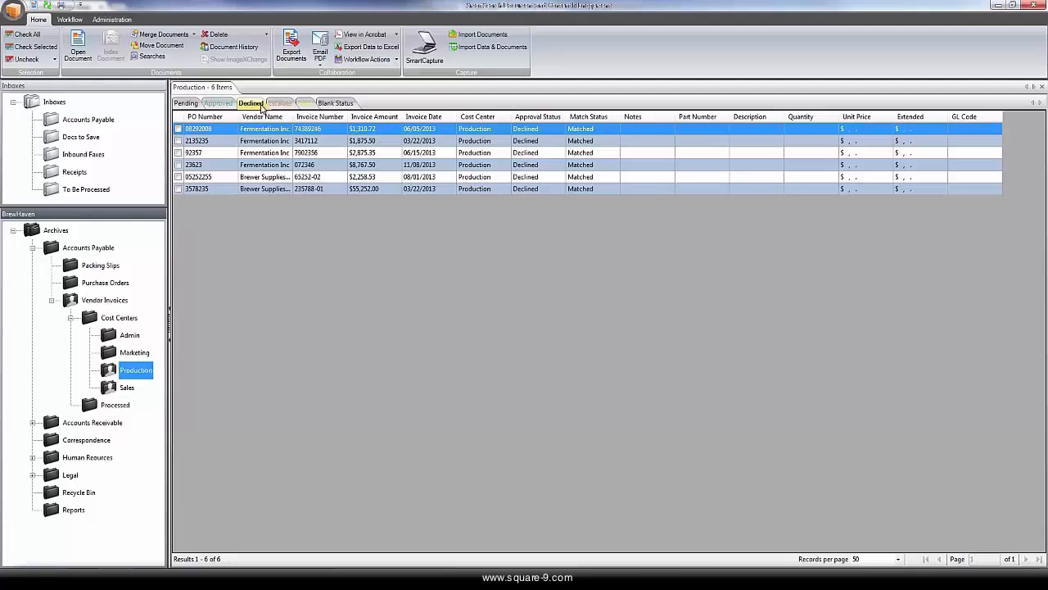
click(282, 101)
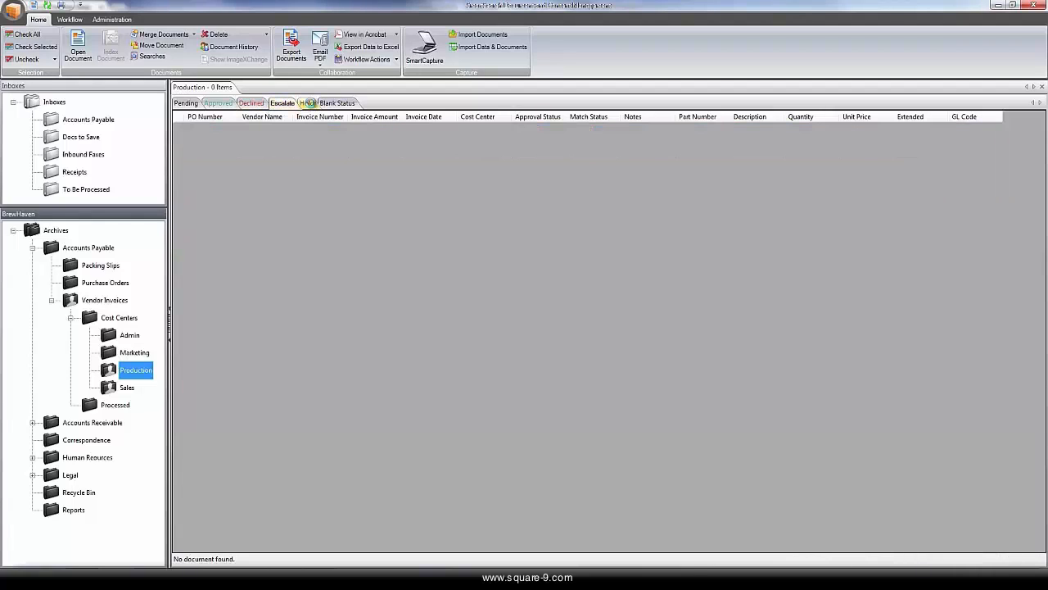
click(281, 101)
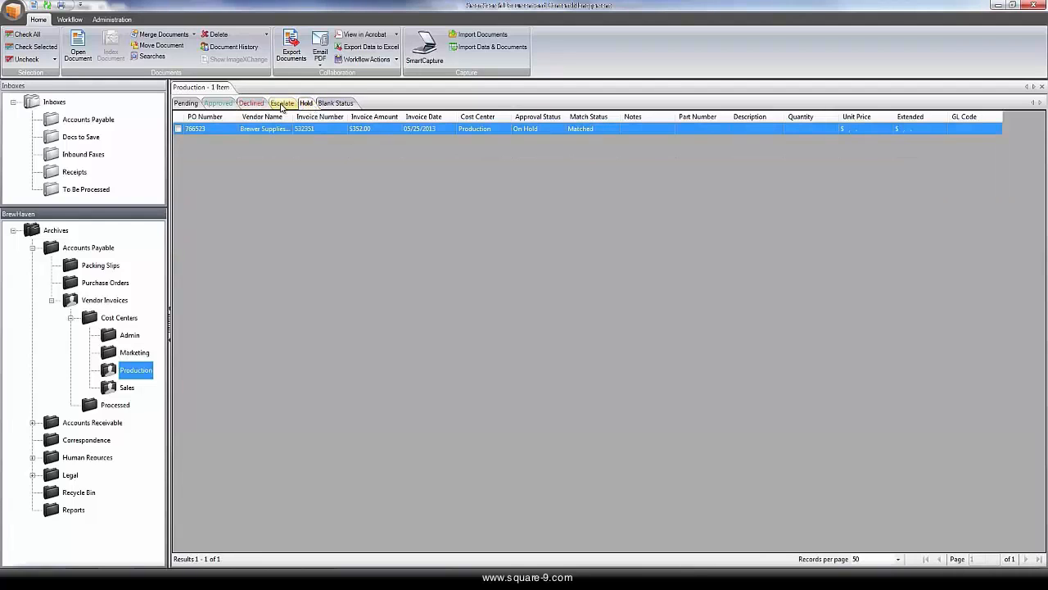
click(282, 101)
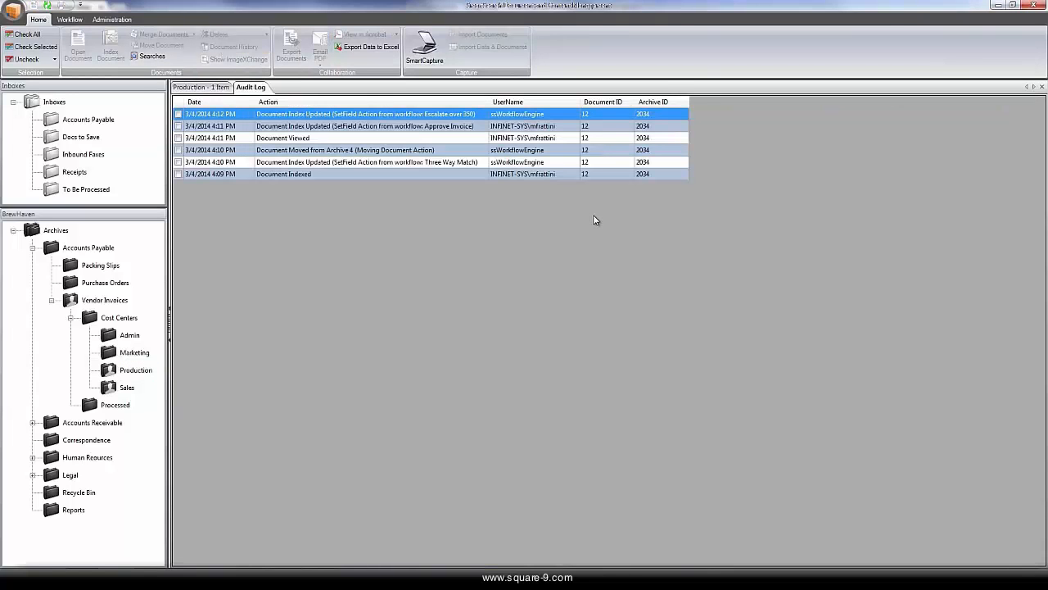
mouse_move(554, 190)
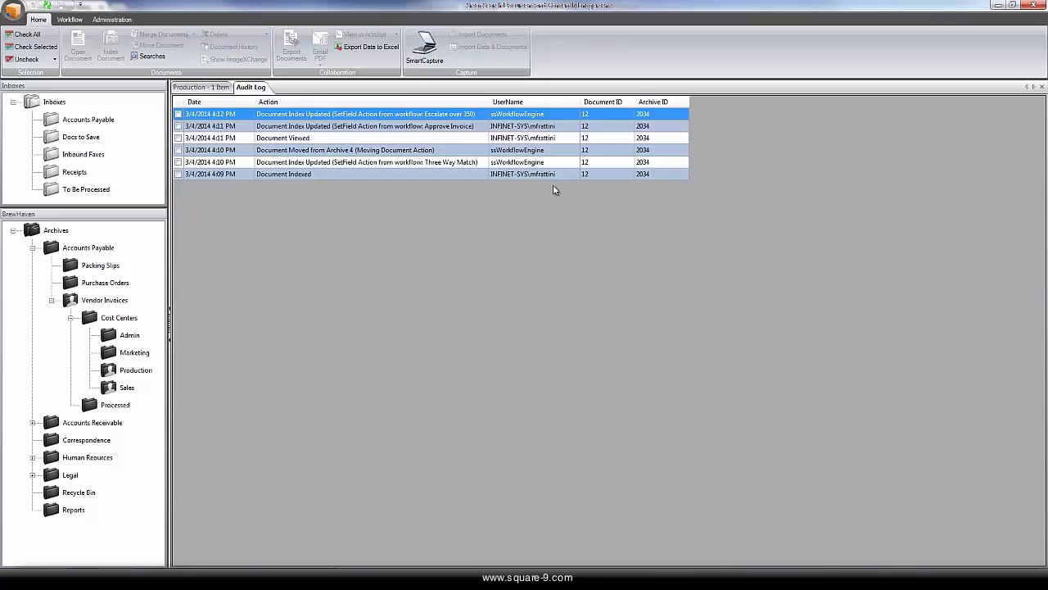